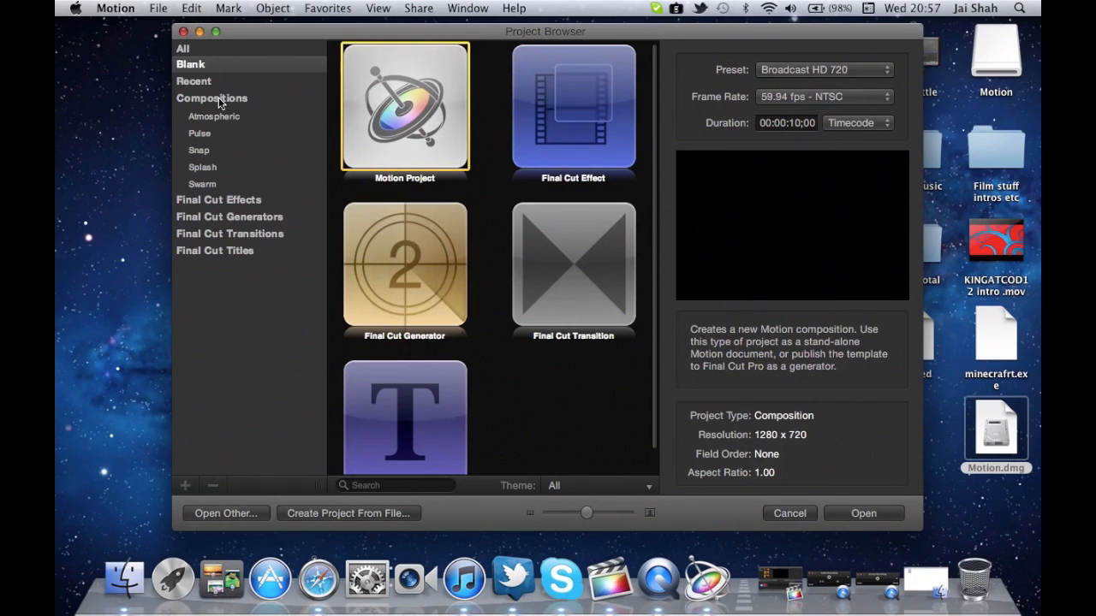
mouse_move(815, 356)
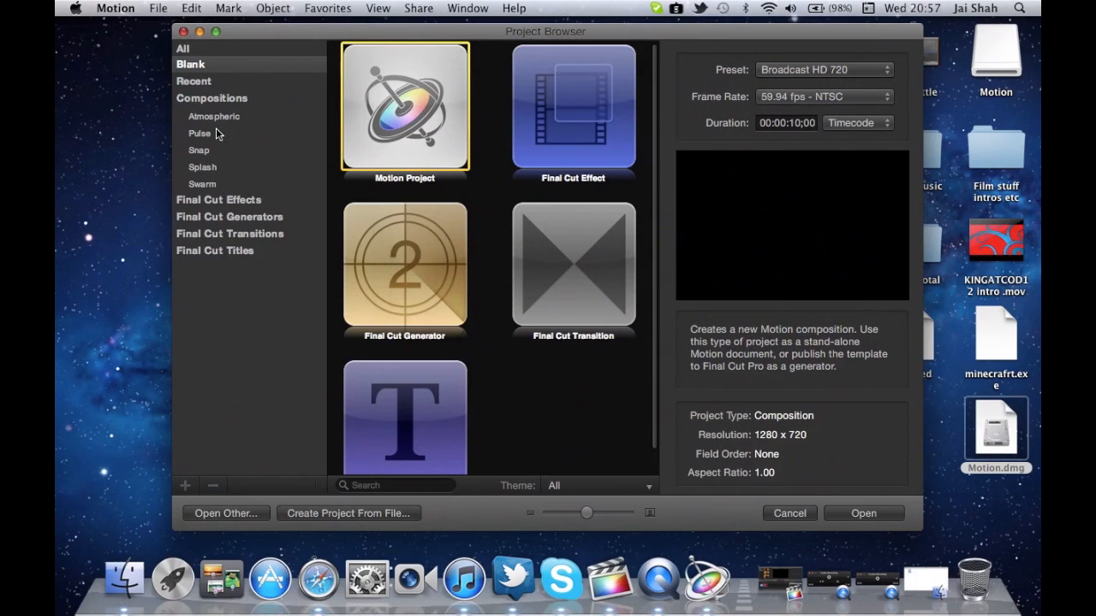
- Browse the Compositions categories (Atmospheric, Pulse, Snap, Swarm) and settle on Splash
click(212, 98)
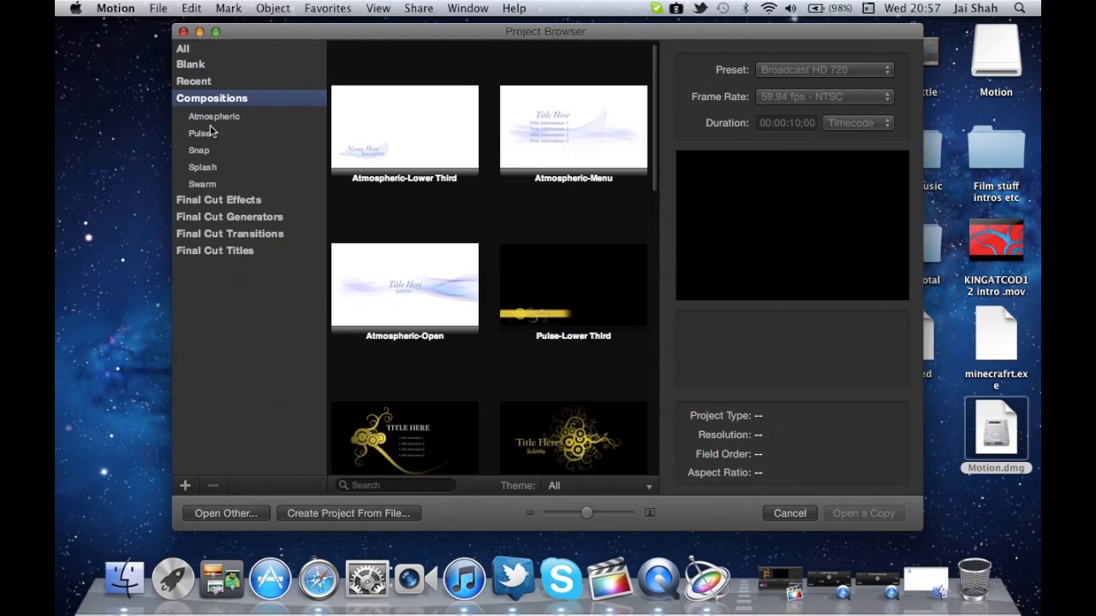
click(214, 117)
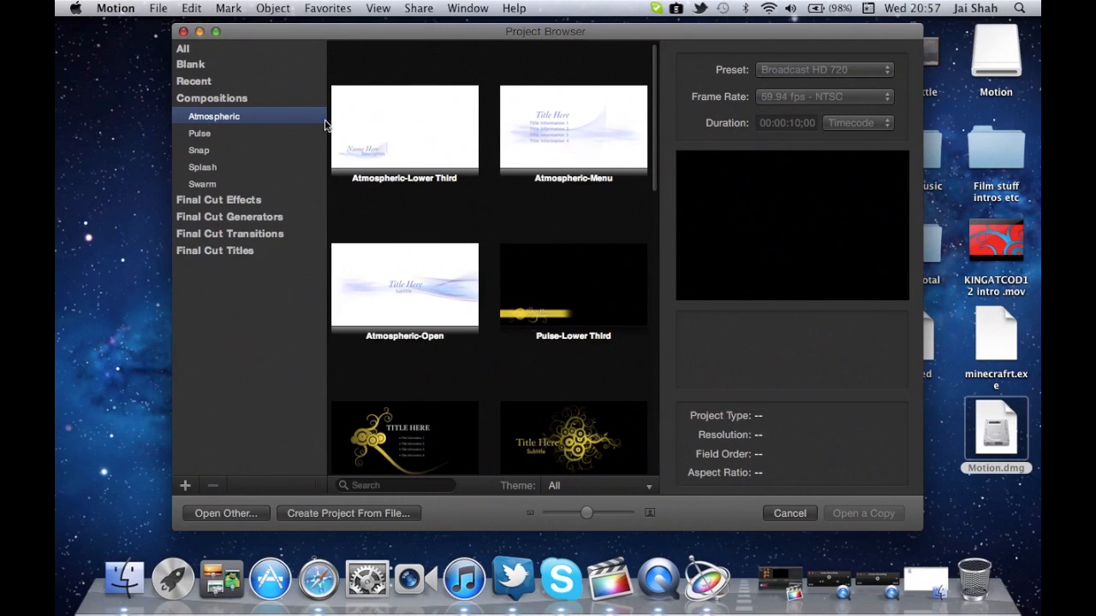
click(198, 133)
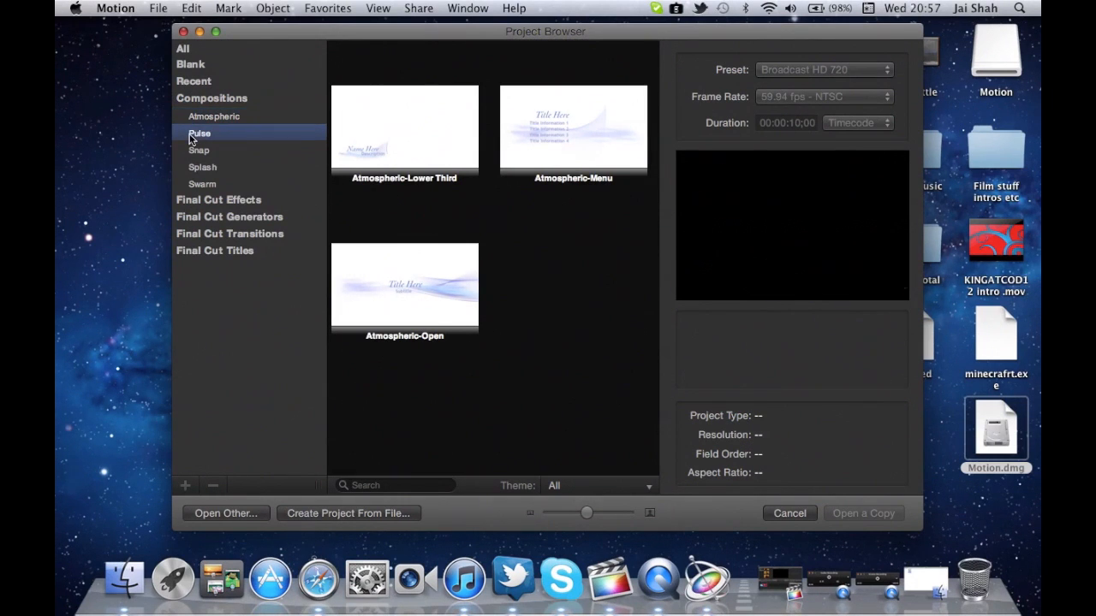
click(198, 134)
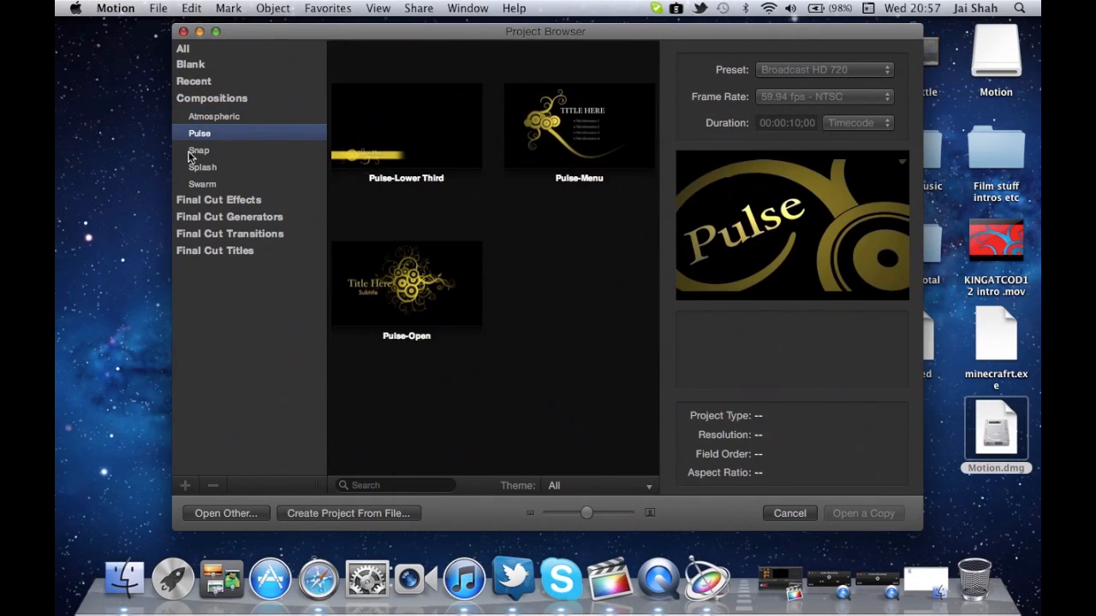
click(199, 151)
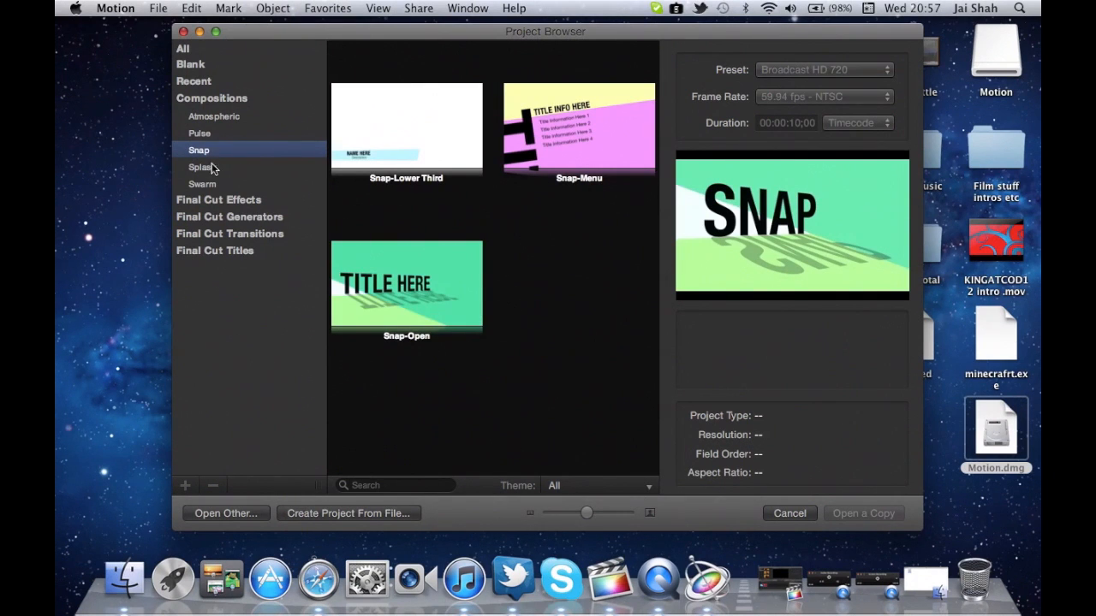
click(202, 183)
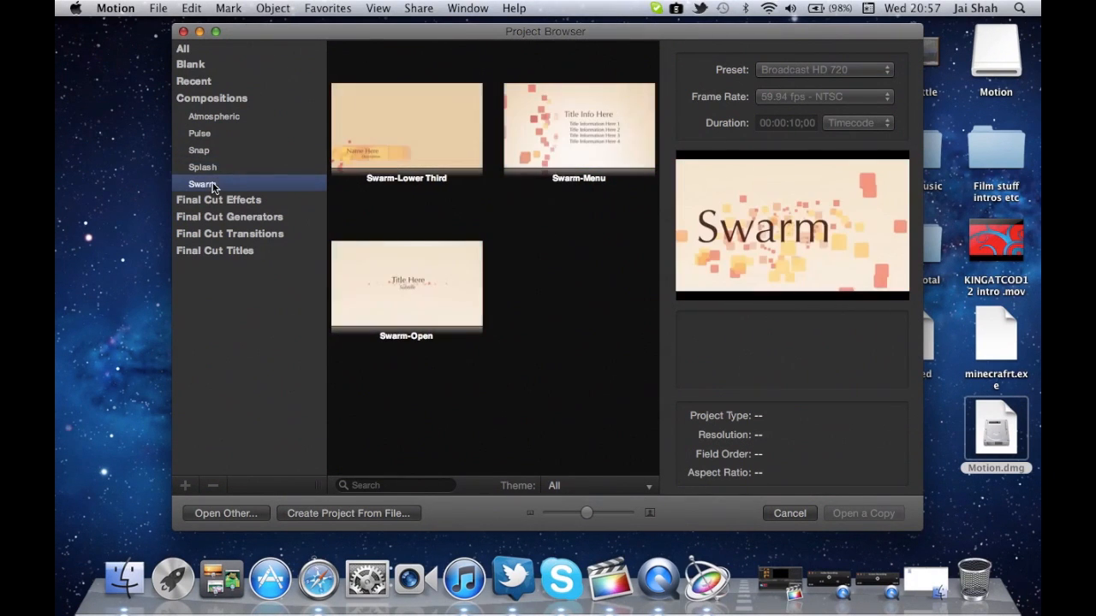
click(202, 168)
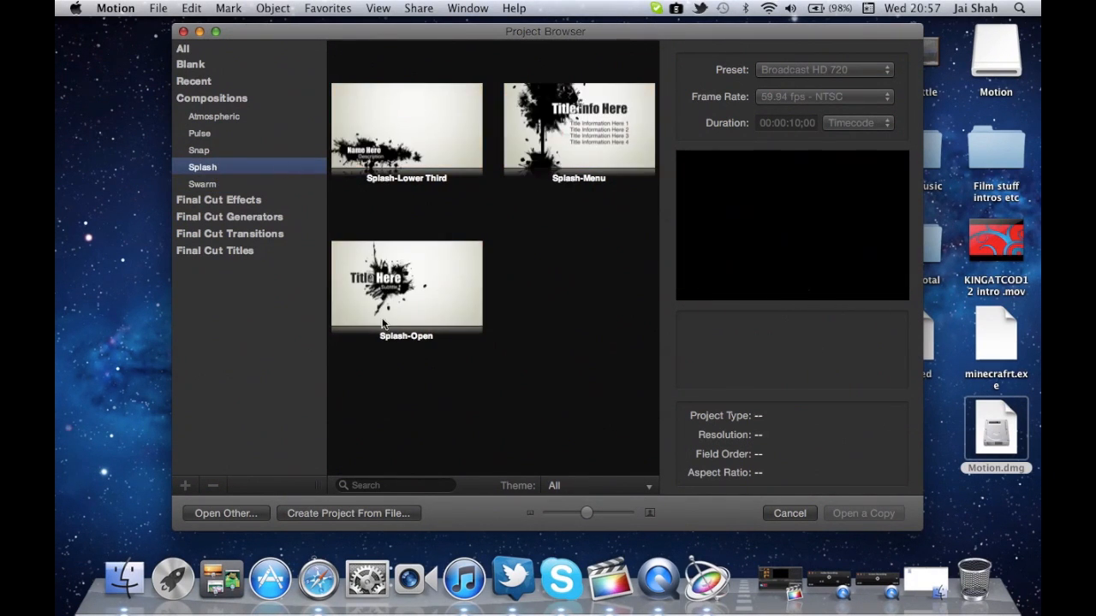
- Open a copy of the Splash-Open template as a new project
click(406, 282)
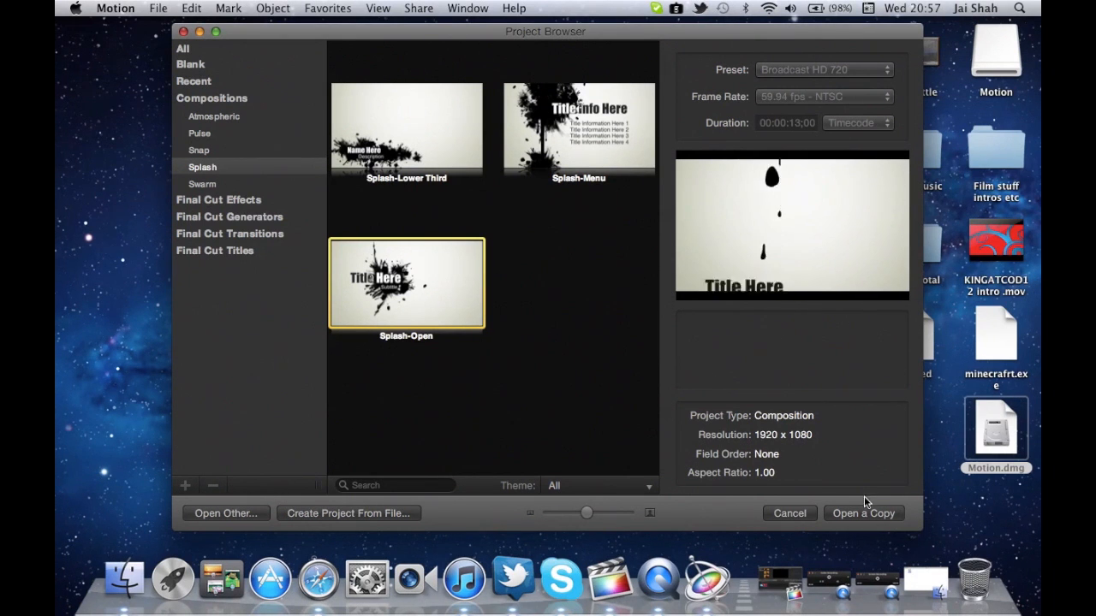
click(788, 514)
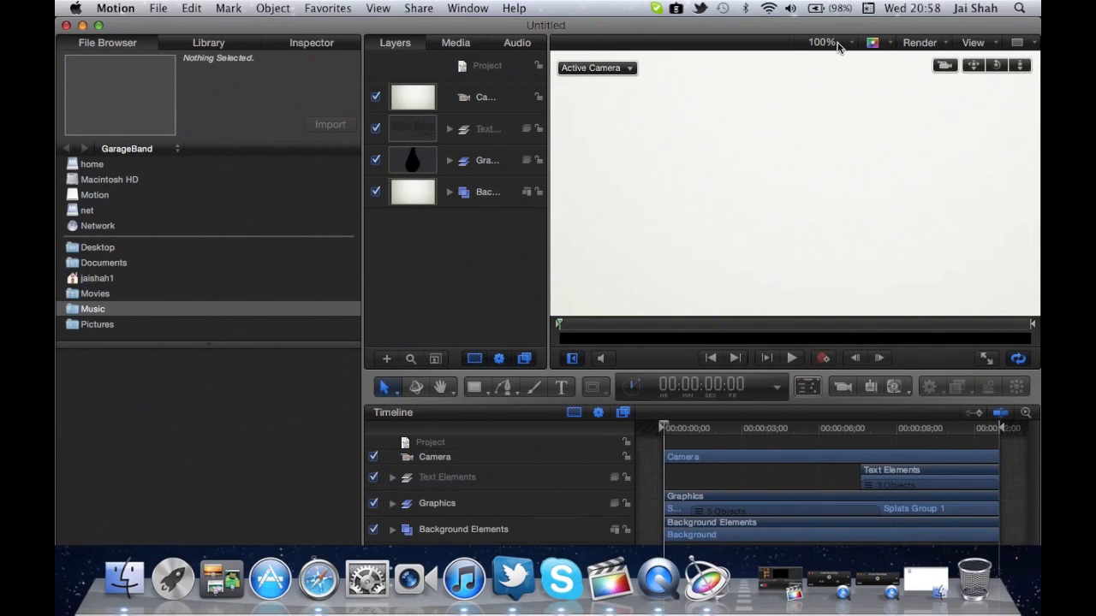
mouse_move(351, 24)
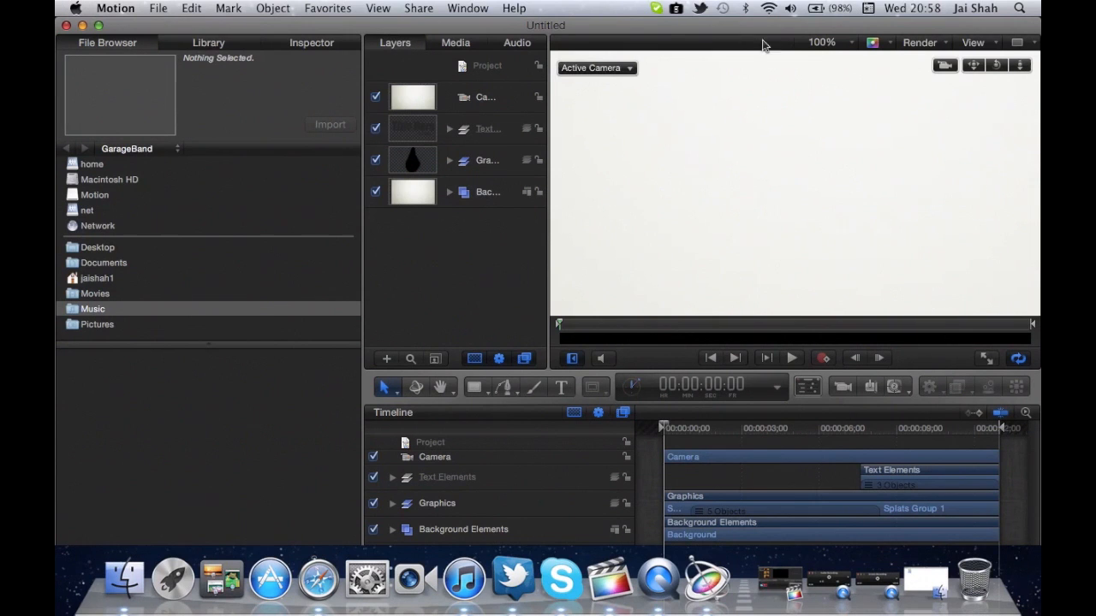
- Set the canvas zoom to 25% so the whole frame fits on screen
click(820, 41)
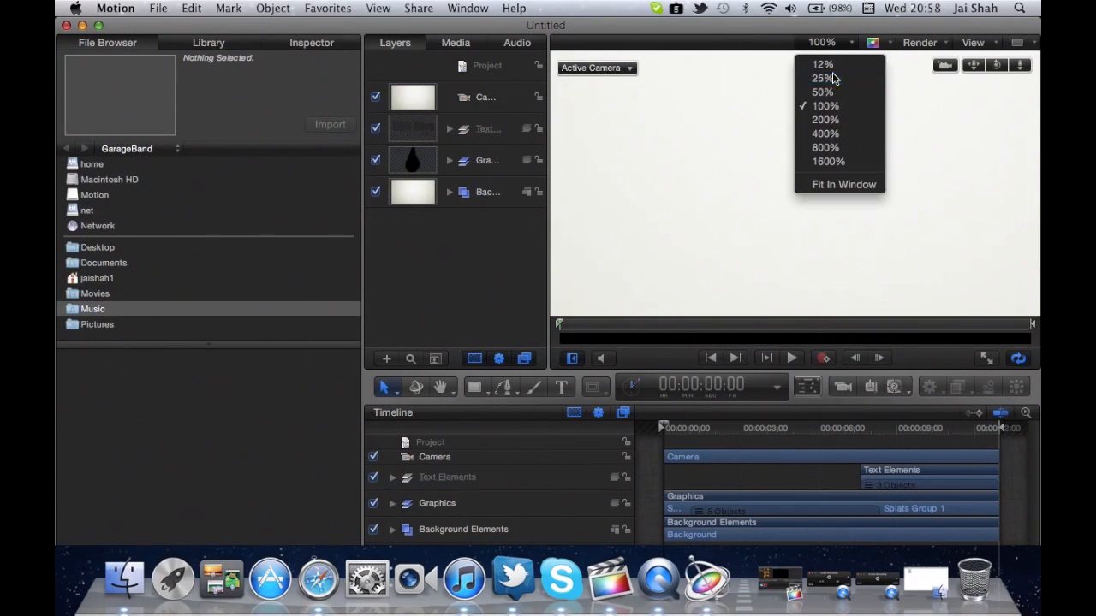
click(822, 79)
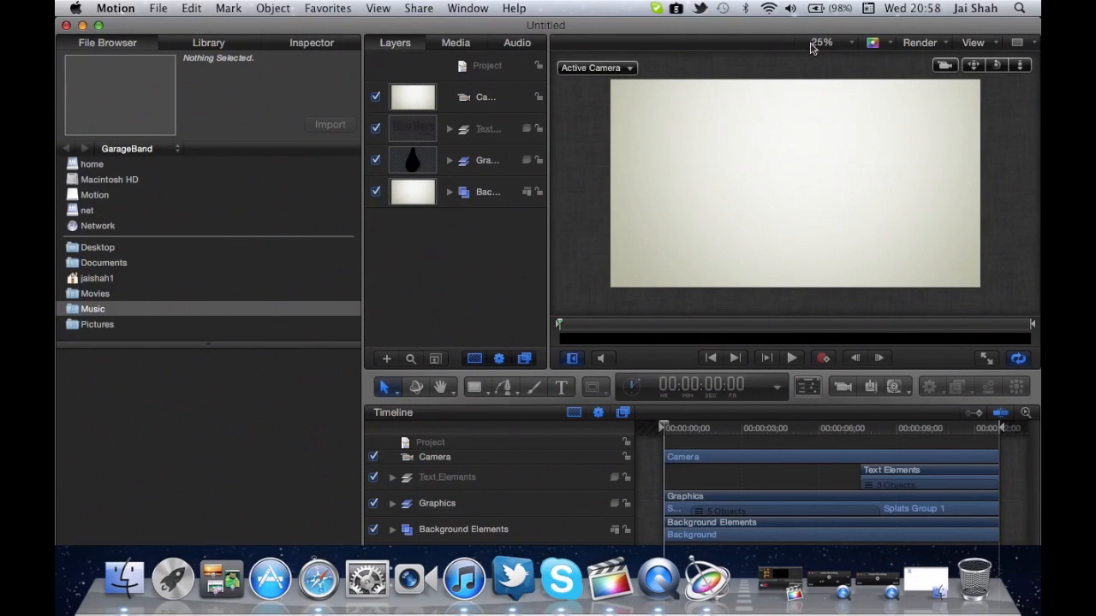
click(831, 41)
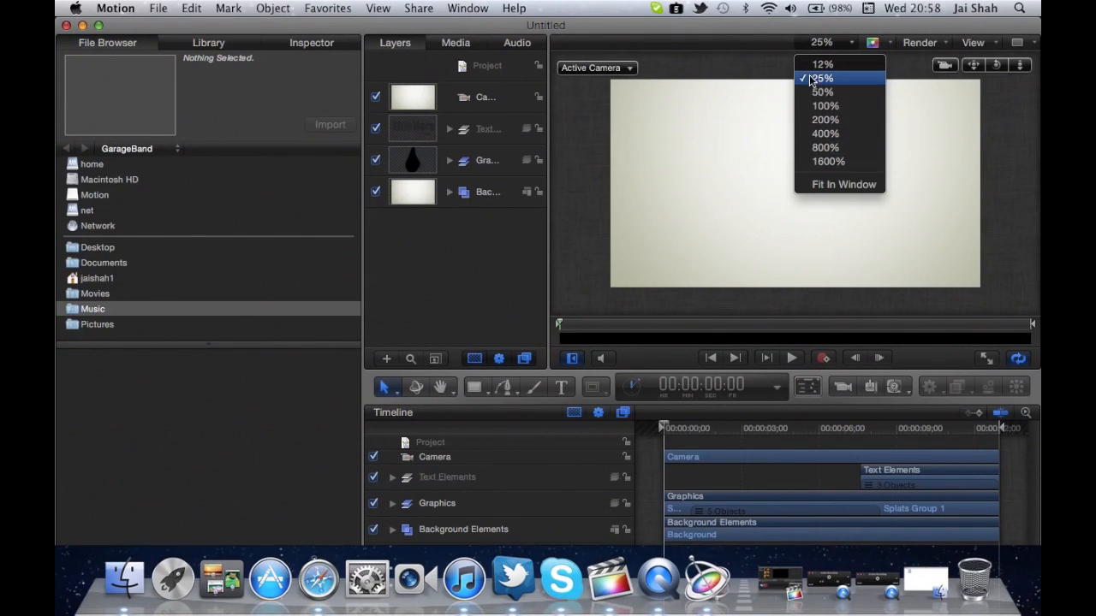
click(820, 78)
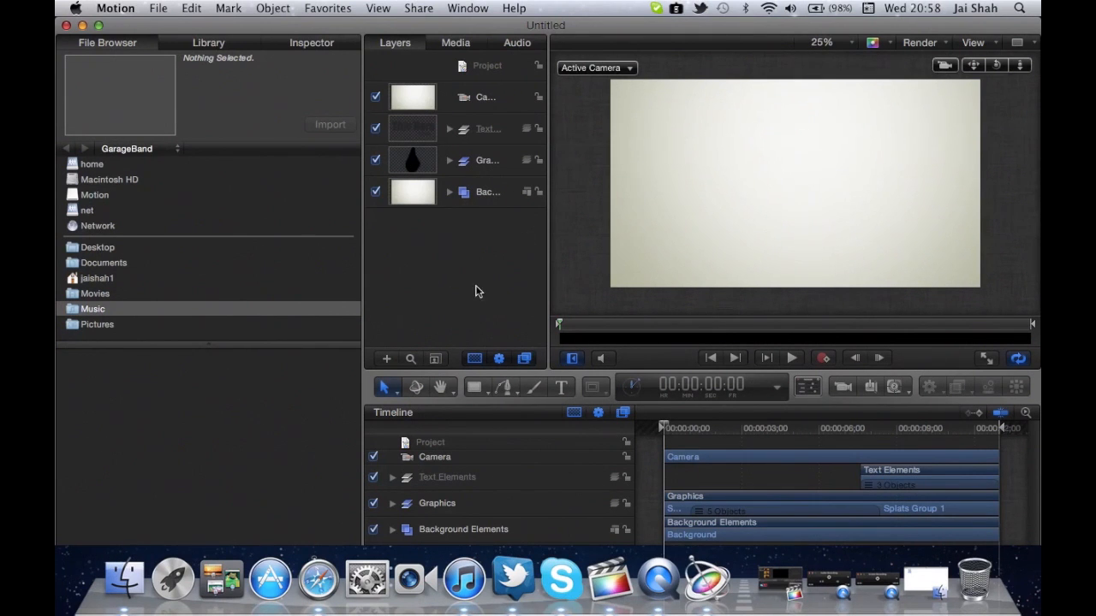
mouse_move(444, 474)
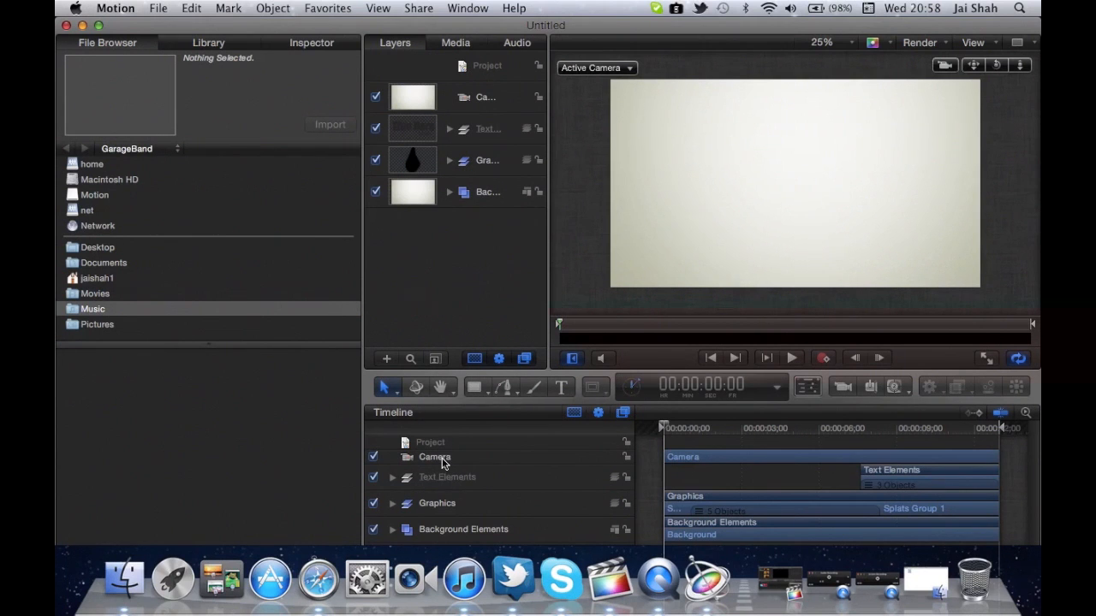
mouse_move(456, 498)
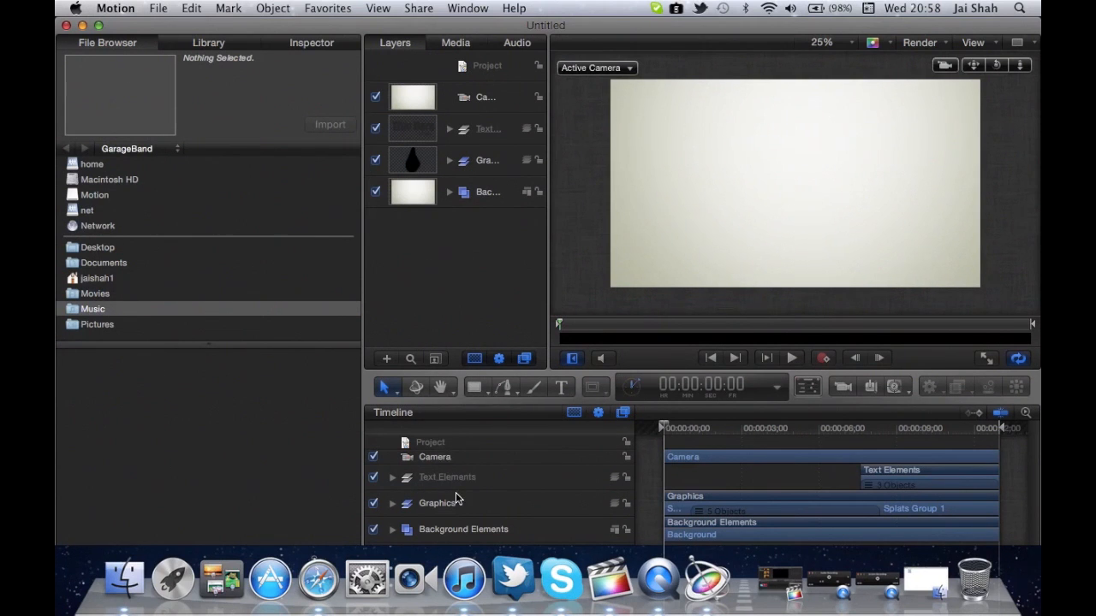
- Select the Graphics group and expand it to show its droplet and splash sublayers
click(439, 503)
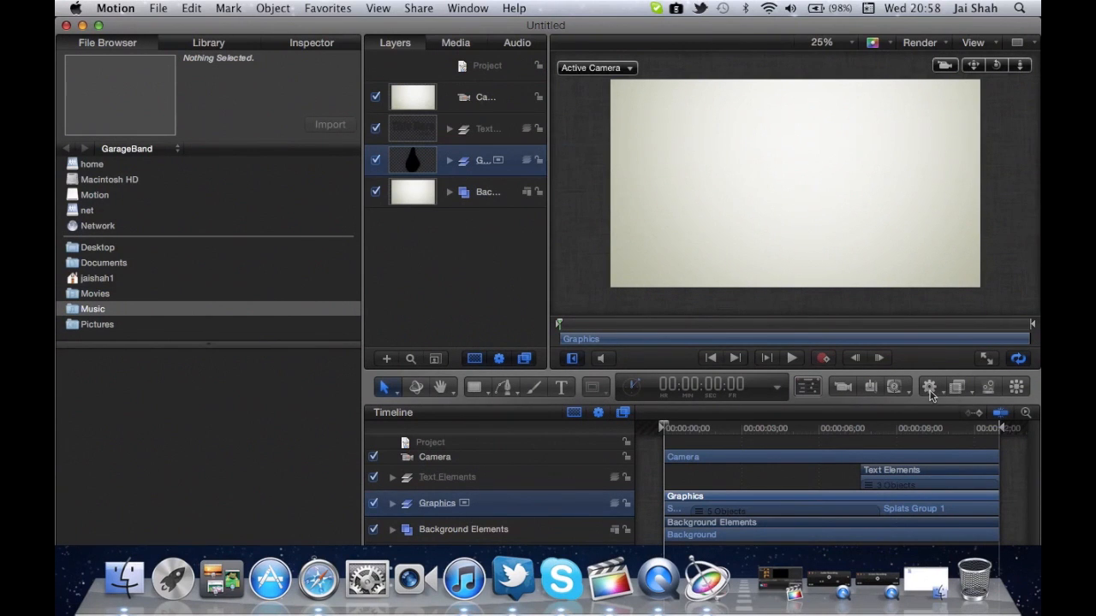
mouse_move(808, 390)
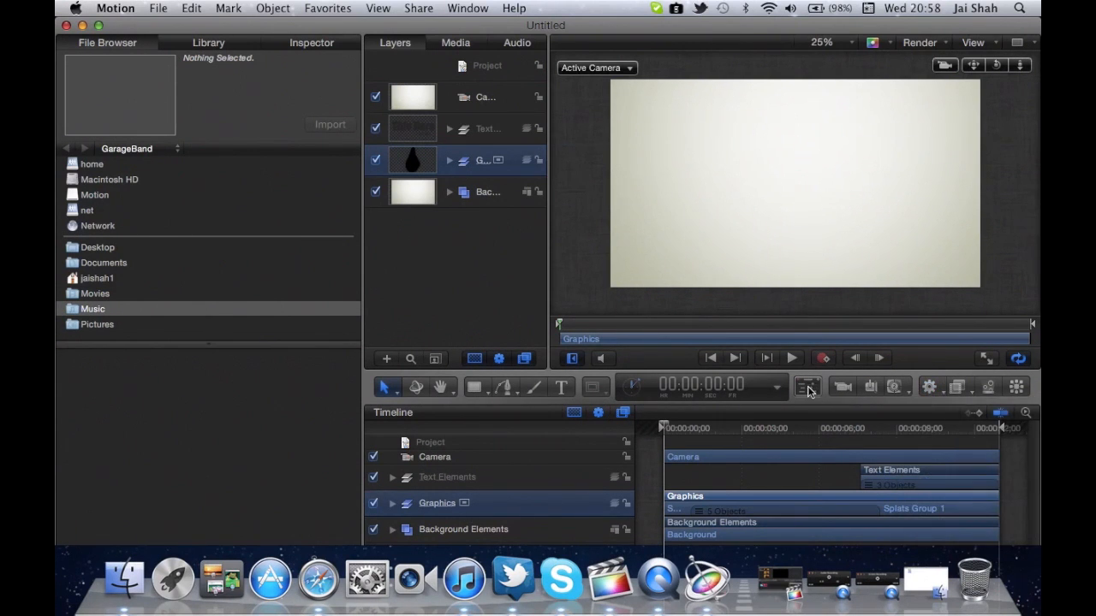
mouse_move(870, 387)
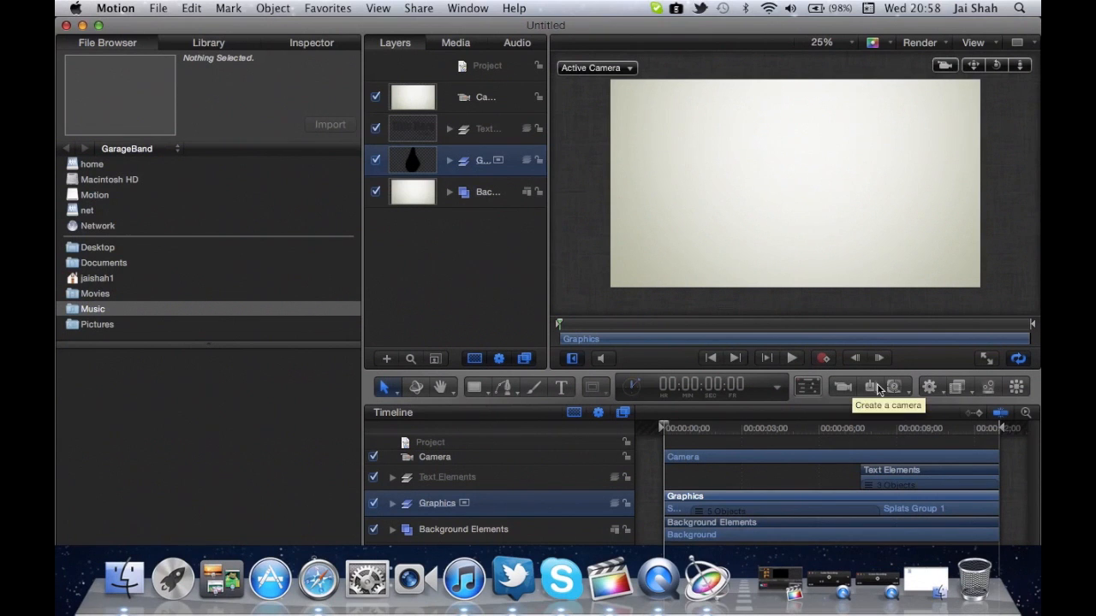
click(930, 387)
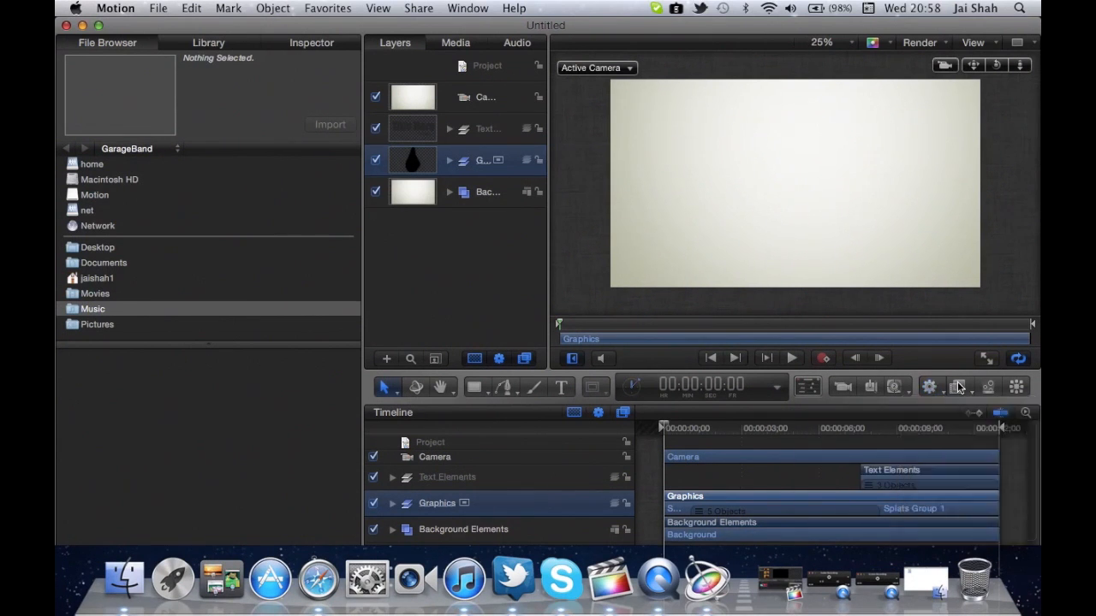
click(959, 387)
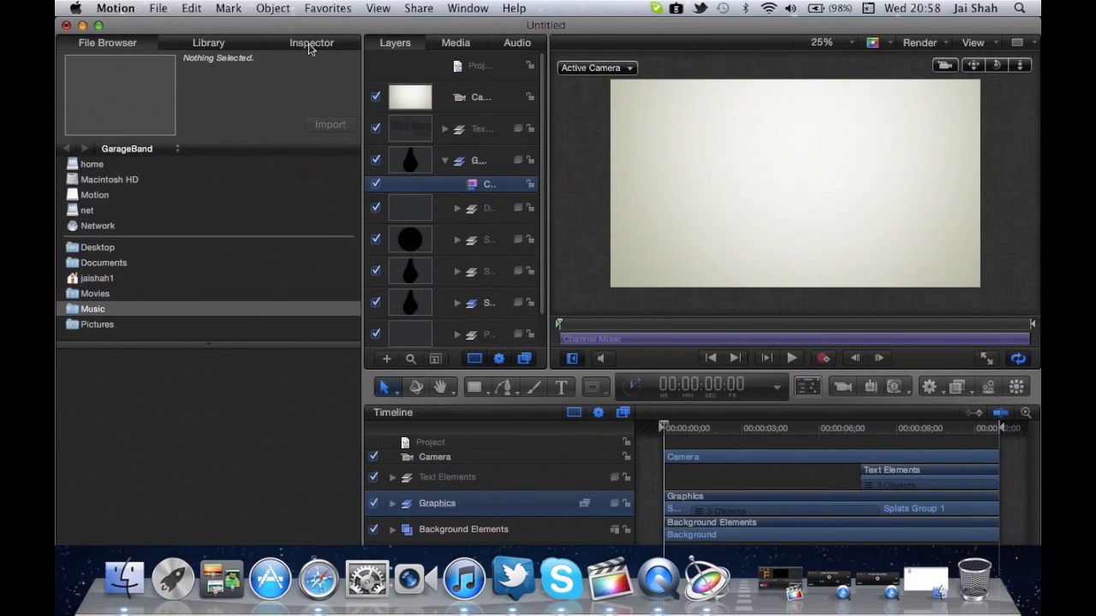
- Experiment with the Channel Mixer's red alpha on the splash, then return it to black
click(312, 43)
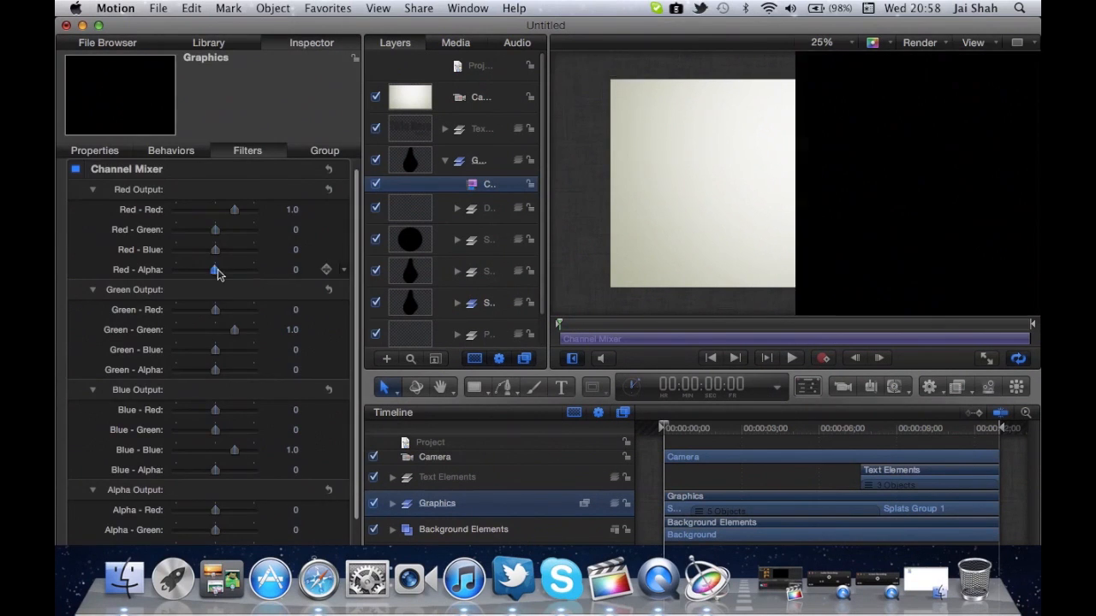
drag(214, 270, 181, 270)
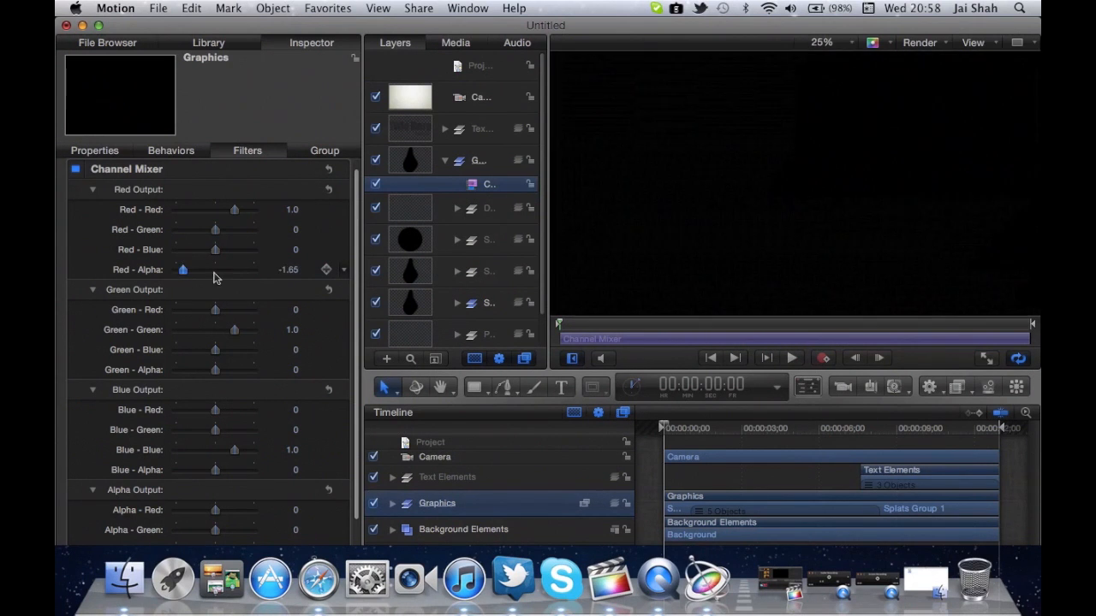
drag(181, 269, 243, 269)
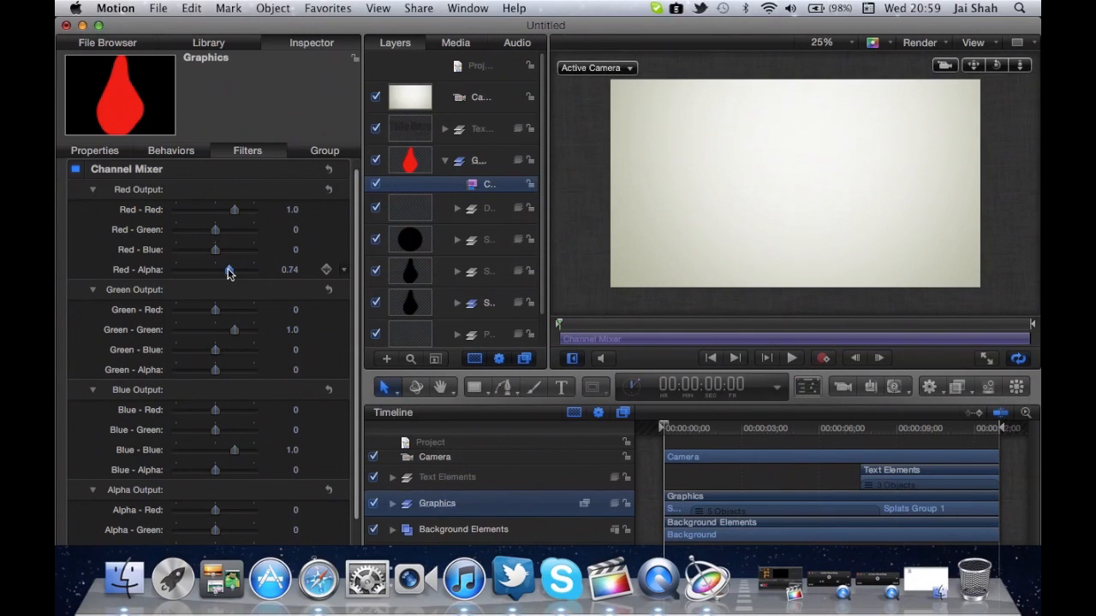
drag(230, 270, 214, 271)
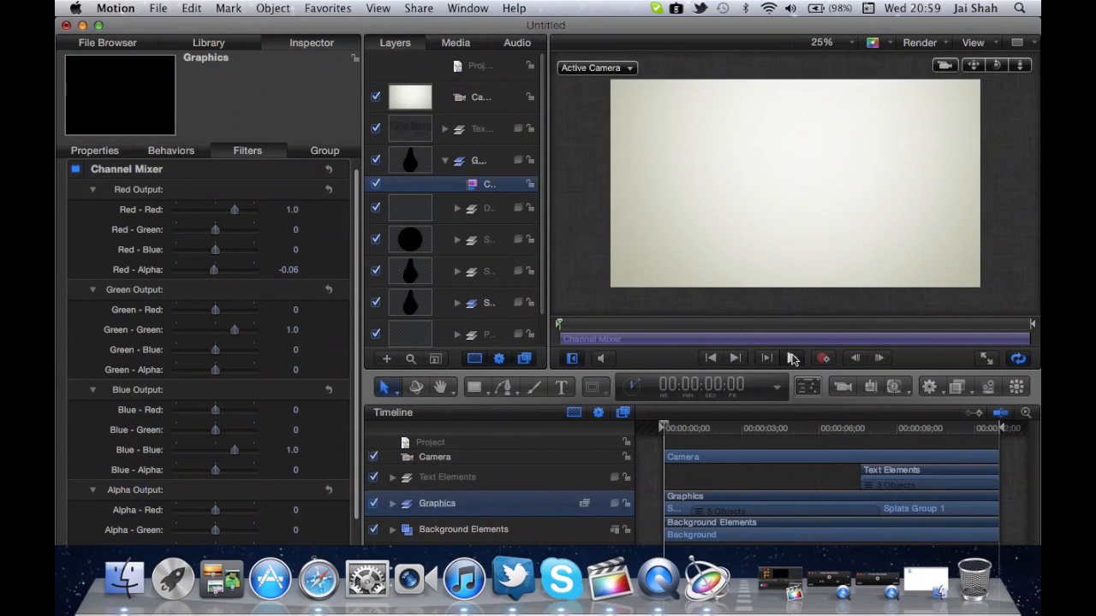
- Preview the animation, then raise red alpha and lower blue alpha to turn the splash yellow
click(733, 358)
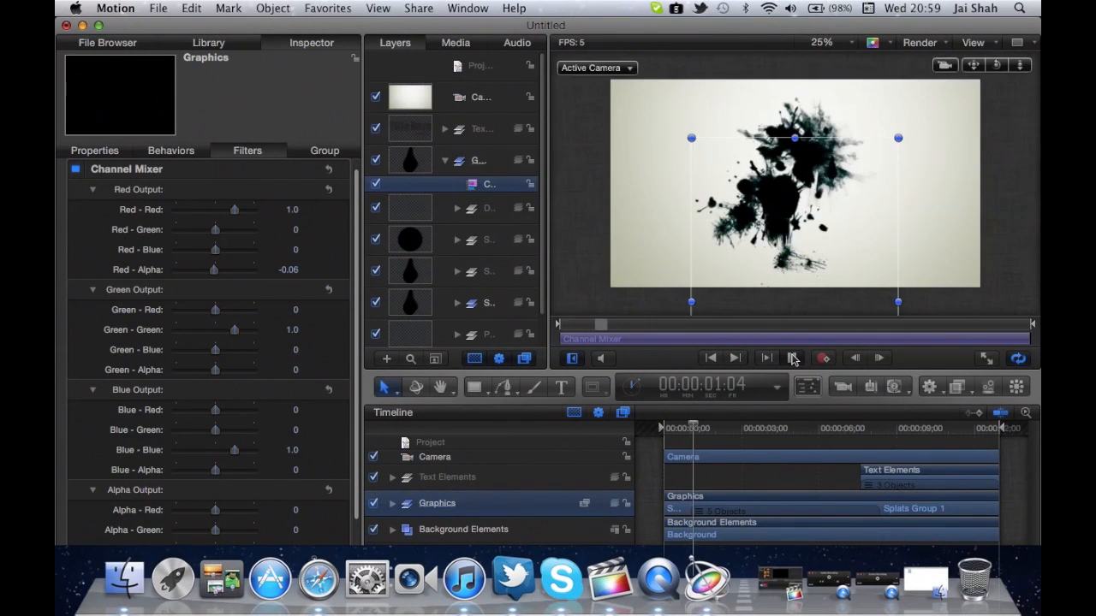
click(792, 358)
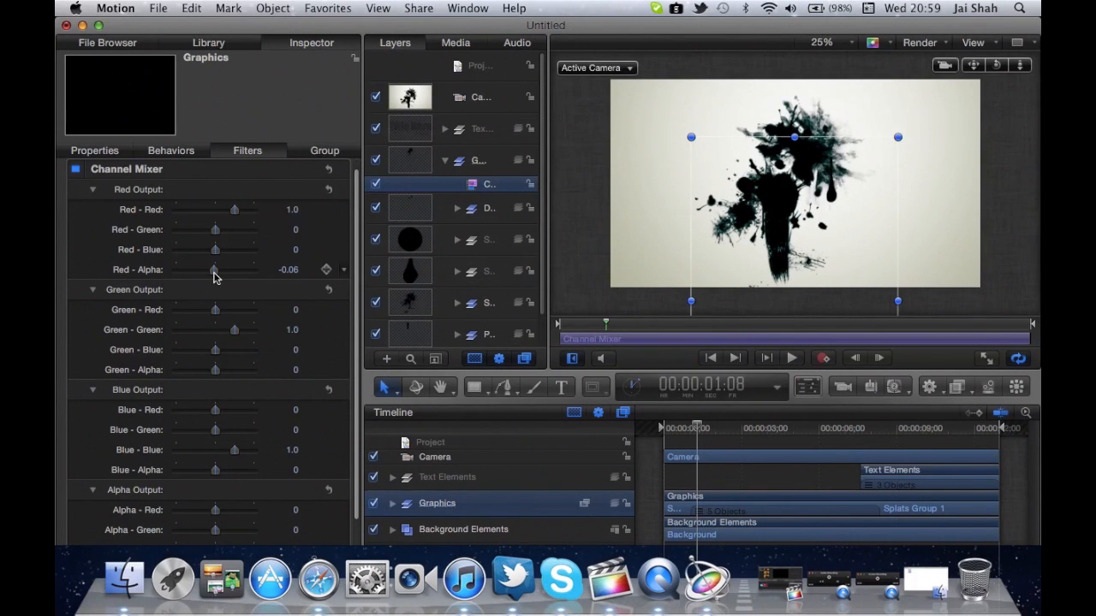
drag(214, 271, 248, 271)
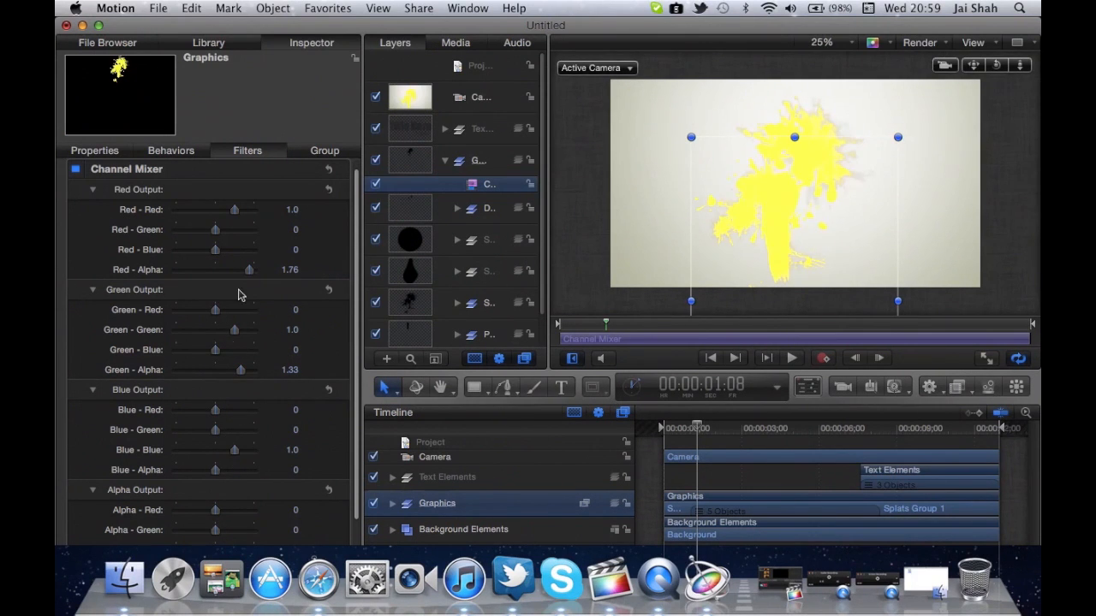
drag(248, 269, 229, 269)
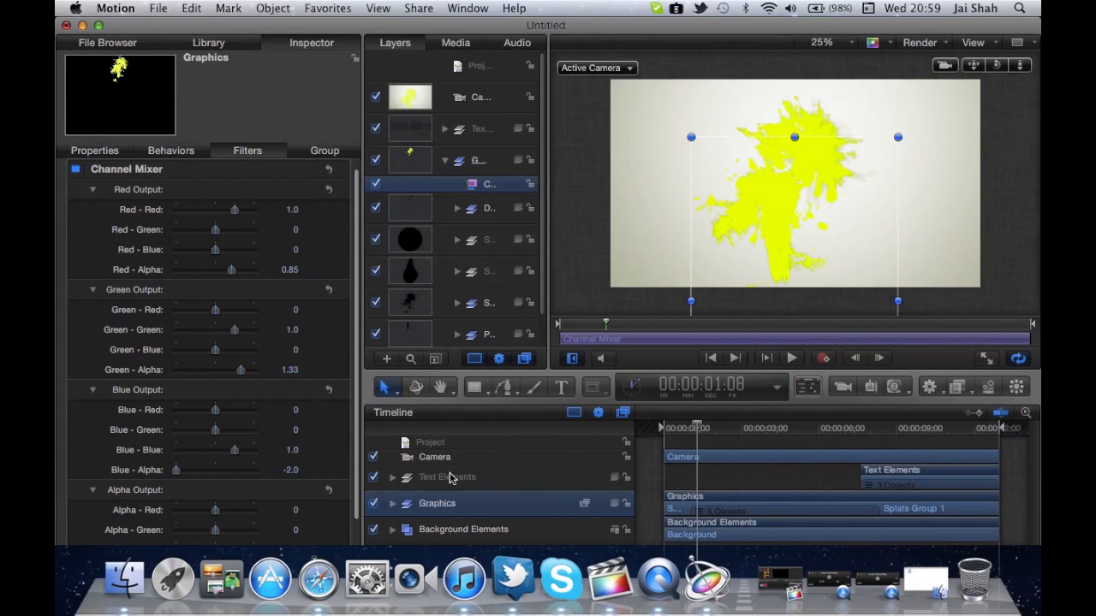
mouse_move(620, 175)
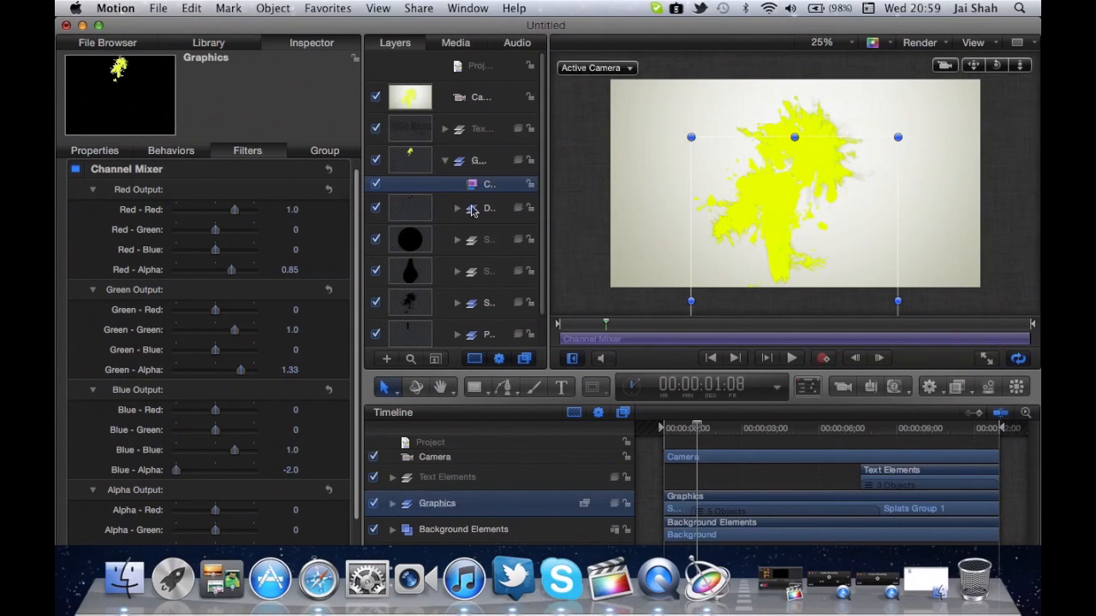
mouse_move(471, 520)
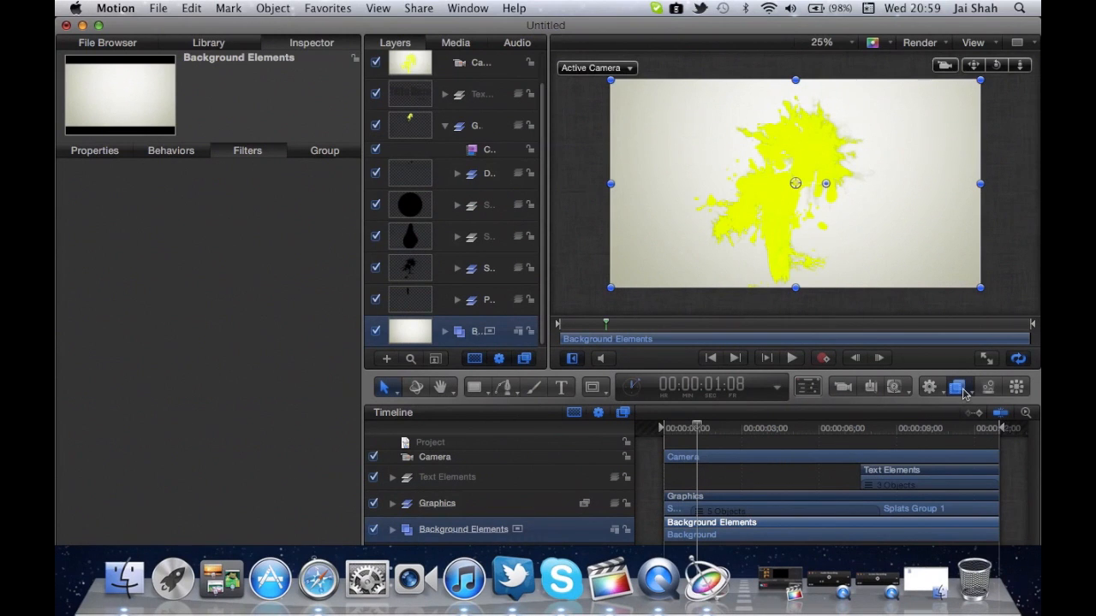
- Add a Channel Mixer to Background Elements, adjust its alpha mixes to turquoise, and preview
click(928, 387)
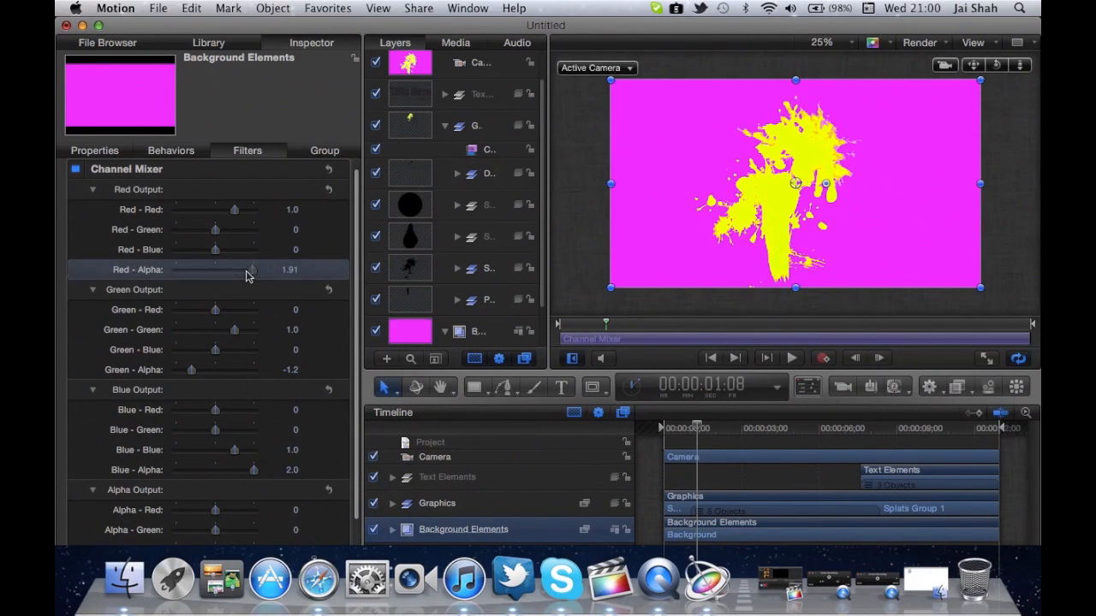
drag(253, 268, 214, 269)
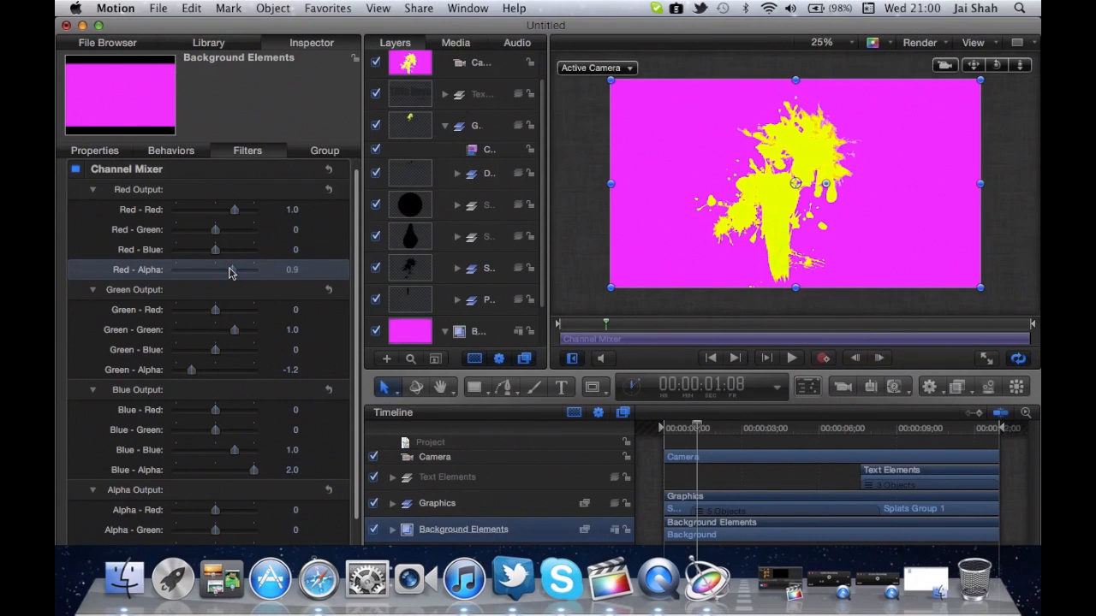
drag(190, 370, 212, 370)
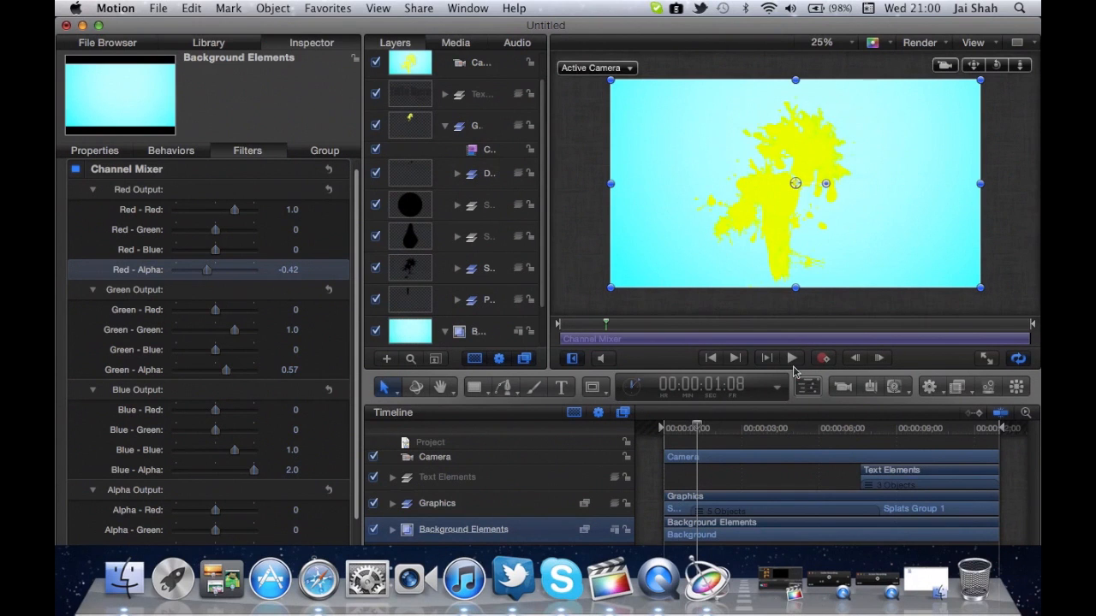
click(791, 358)
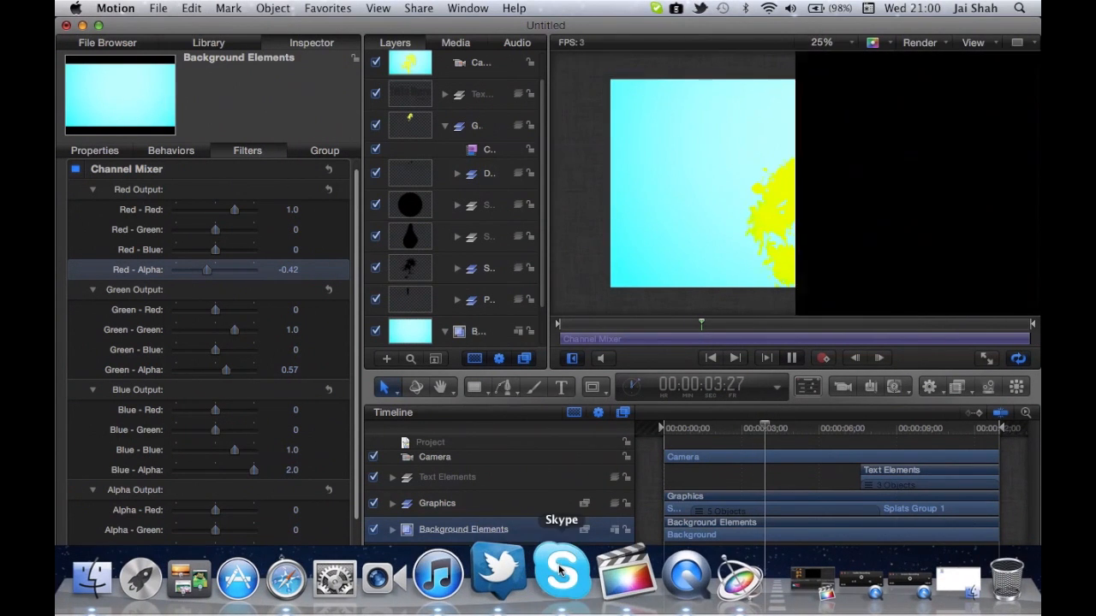
click(733, 358)
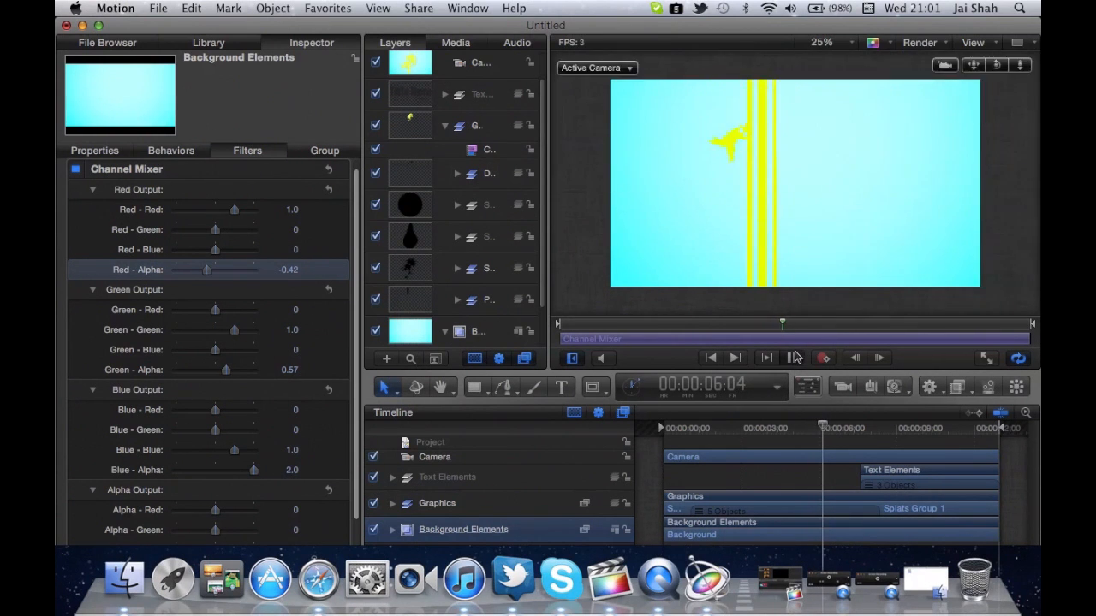
click(792, 358)
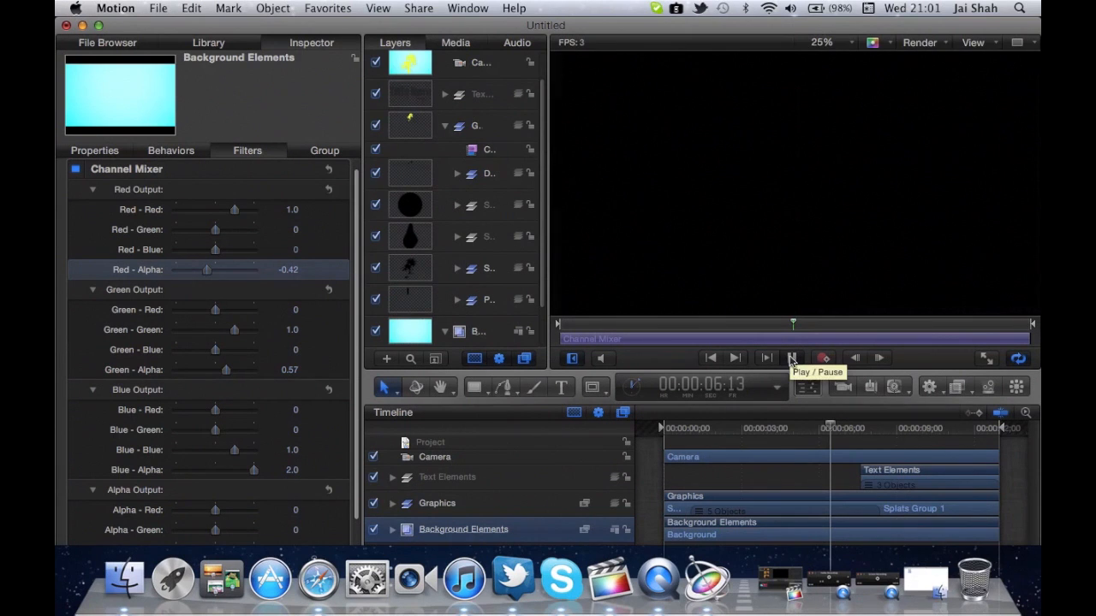
click(791, 358)
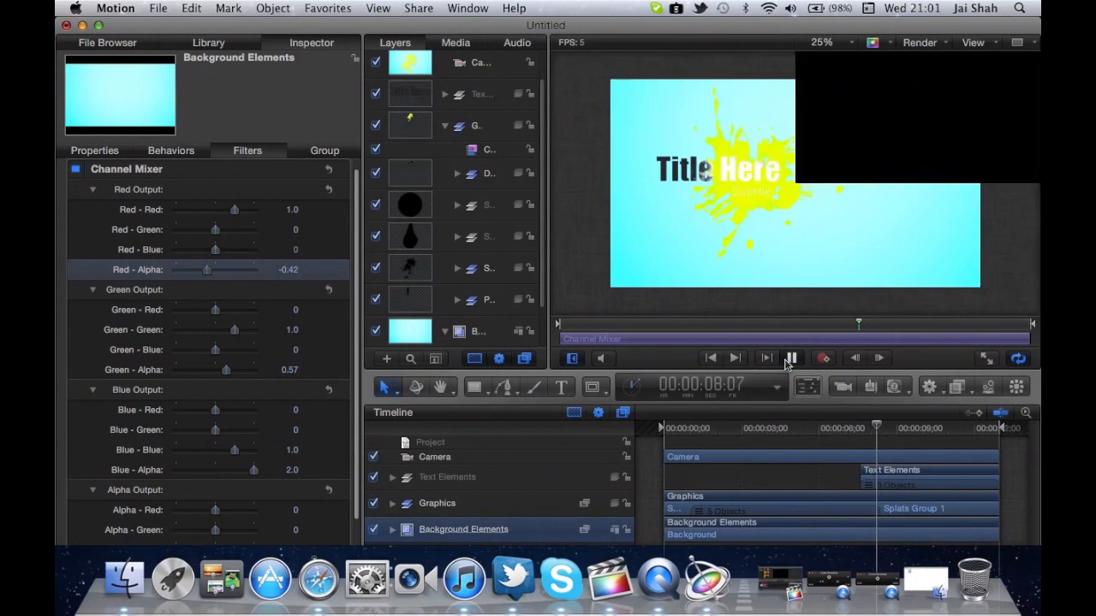
click(791, 358)
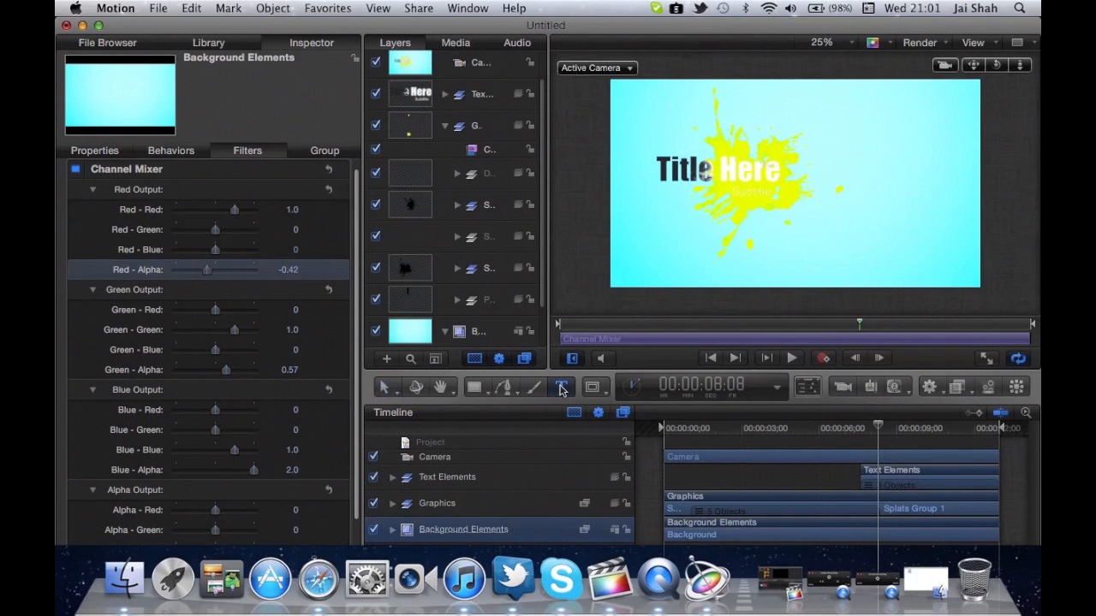
click(562, 387)
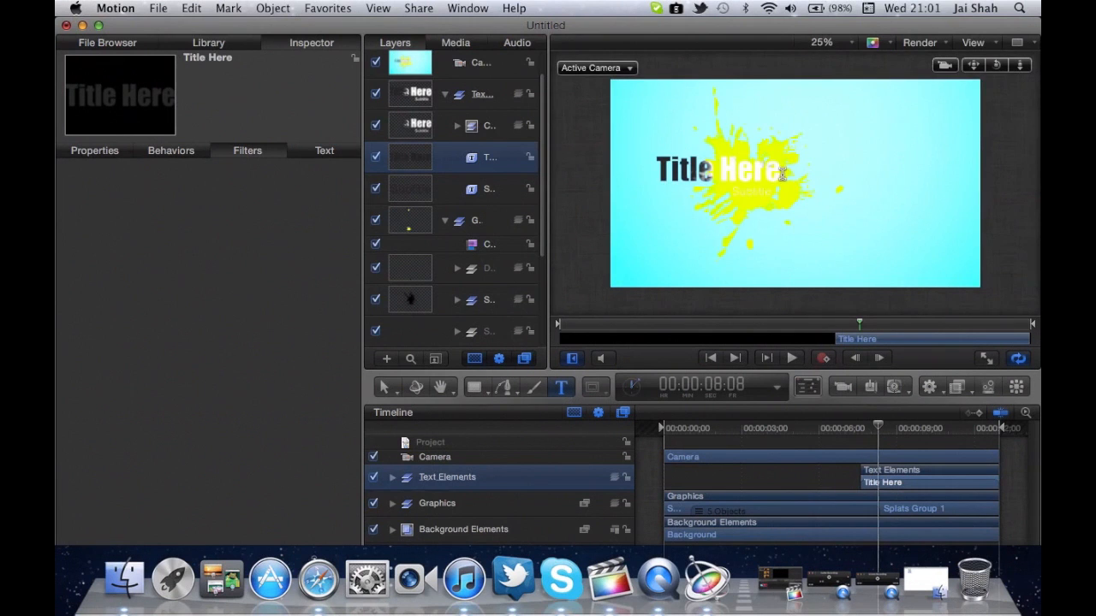
mouse_move(661, 278)
text(jai)
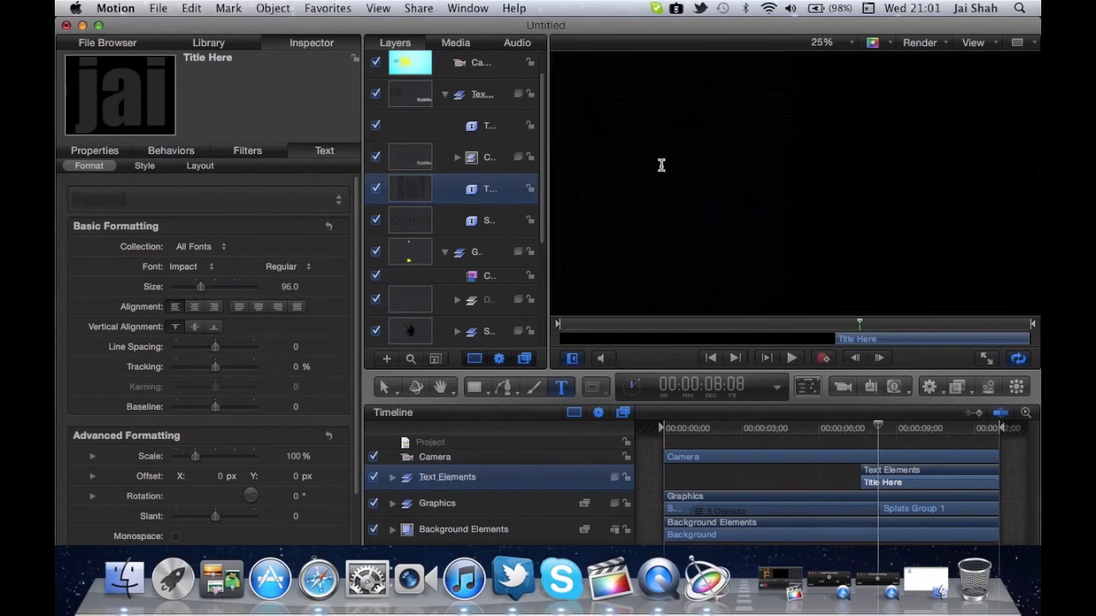
- Retype the Title Here text as 'jaizapps'
text(zaapps)
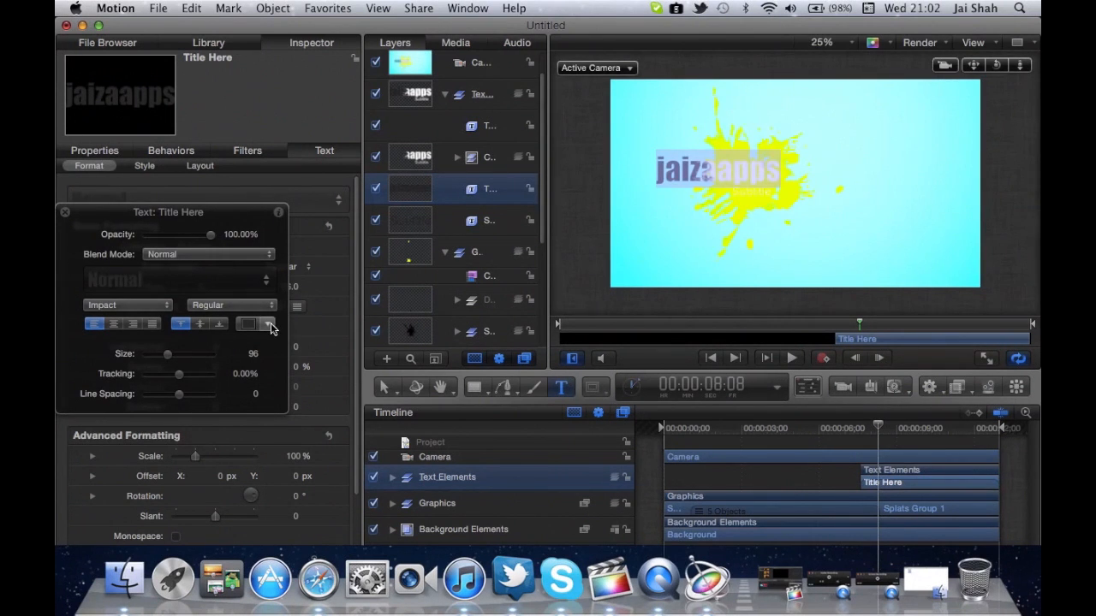
click(248, 324)
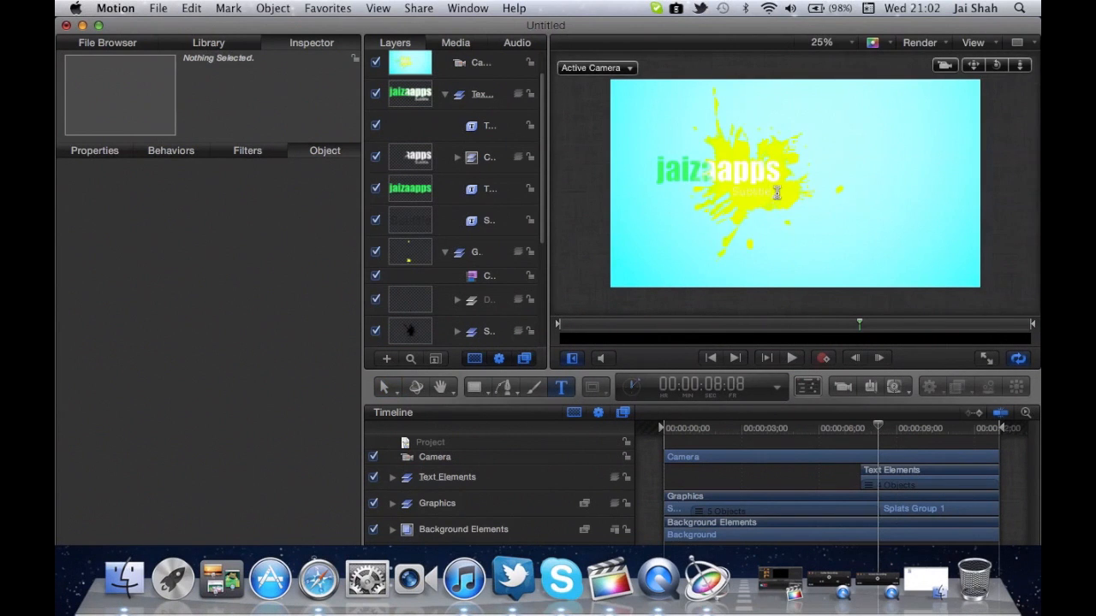
- Choose green for the jaizapps text from the HUD colour well
click(488, 127)
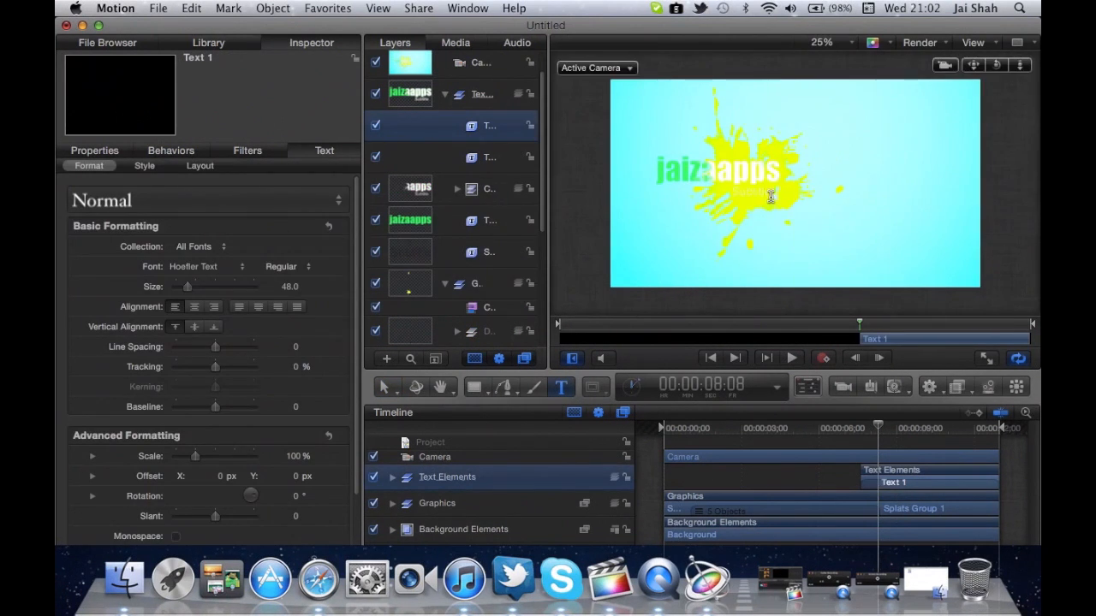